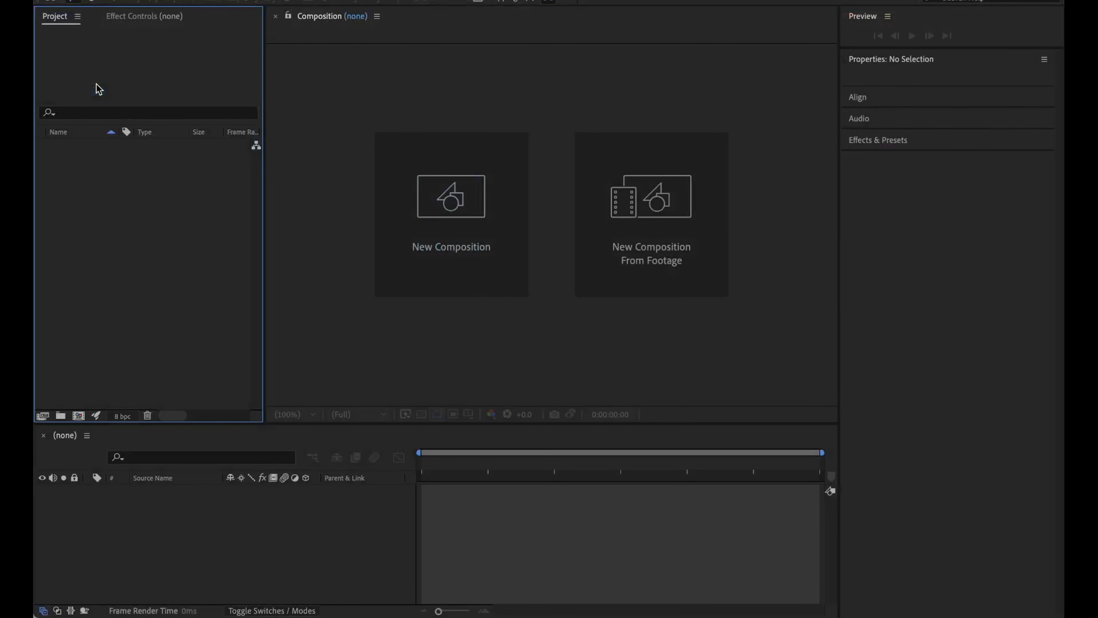
mouse_move(154, 137)
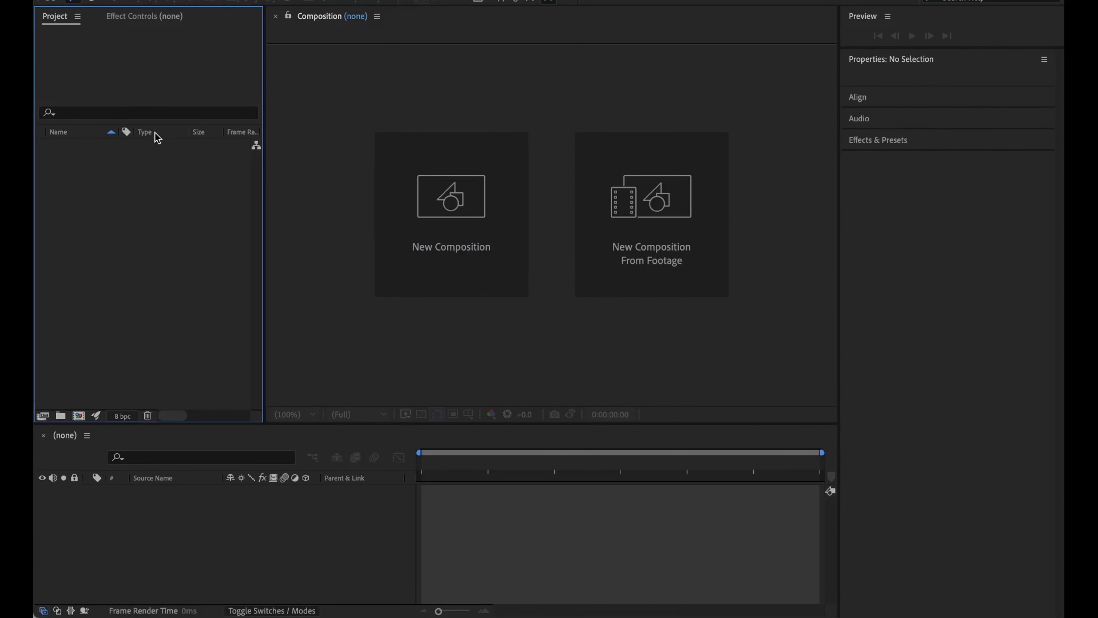
Choose Import Adobe Premiere Pro Project from the Project panel's context menu
right_click(162, 294)
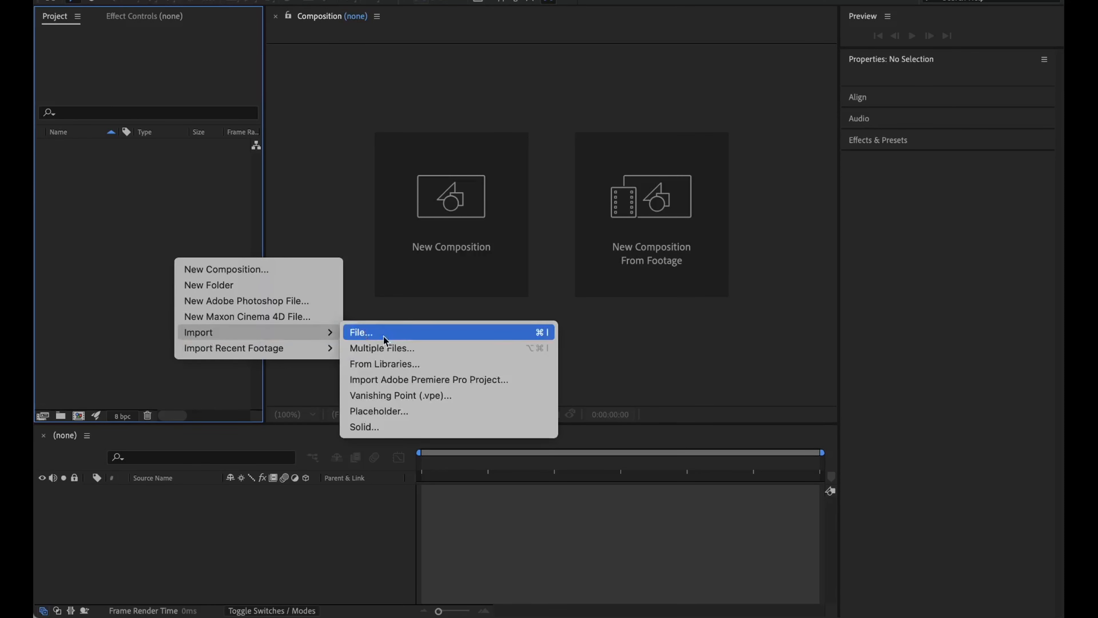
mouse_move(428, 379)
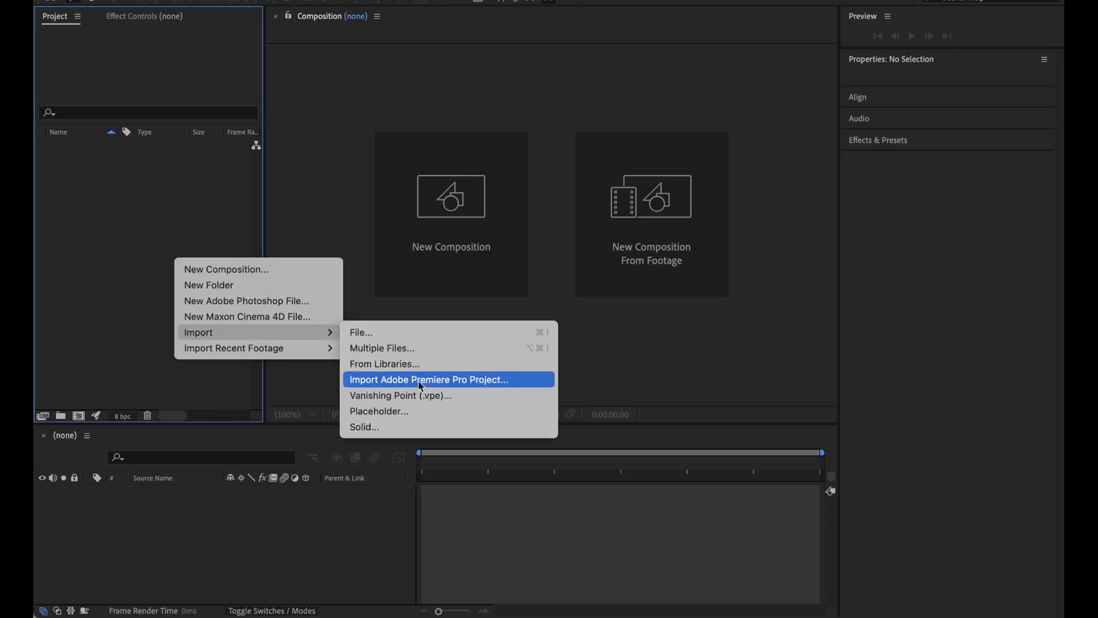
mouse_move(403, 386)
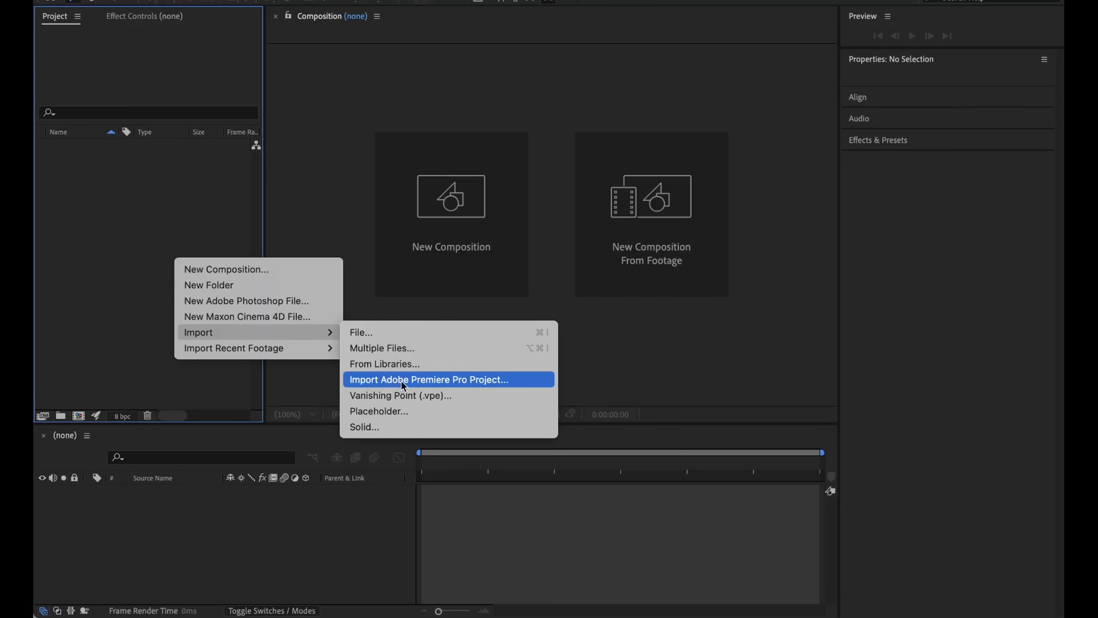
left_click(427, 379)
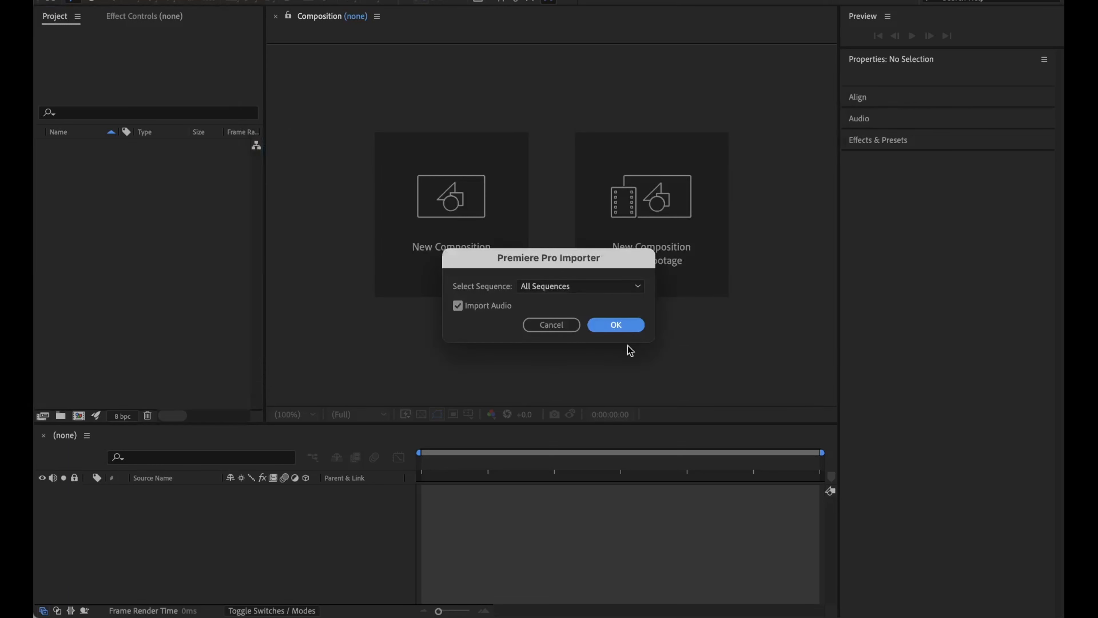
mouse_move(497, 302)
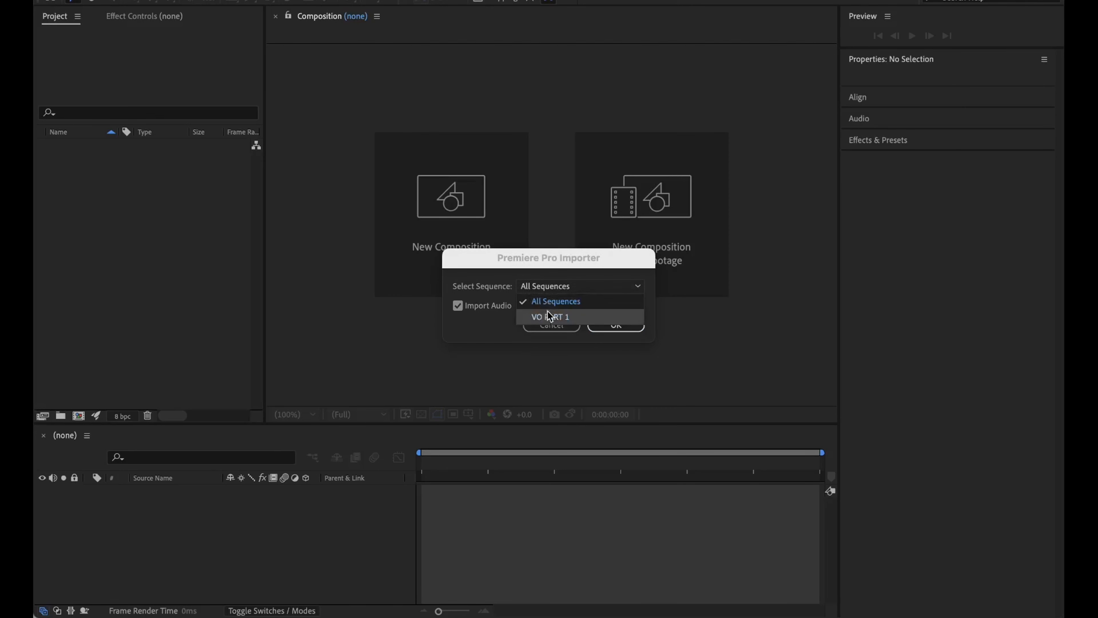
Keep All Sequences and Import Audio selected in the Premiere Pro Importer and confirm
left_click(555, 302)
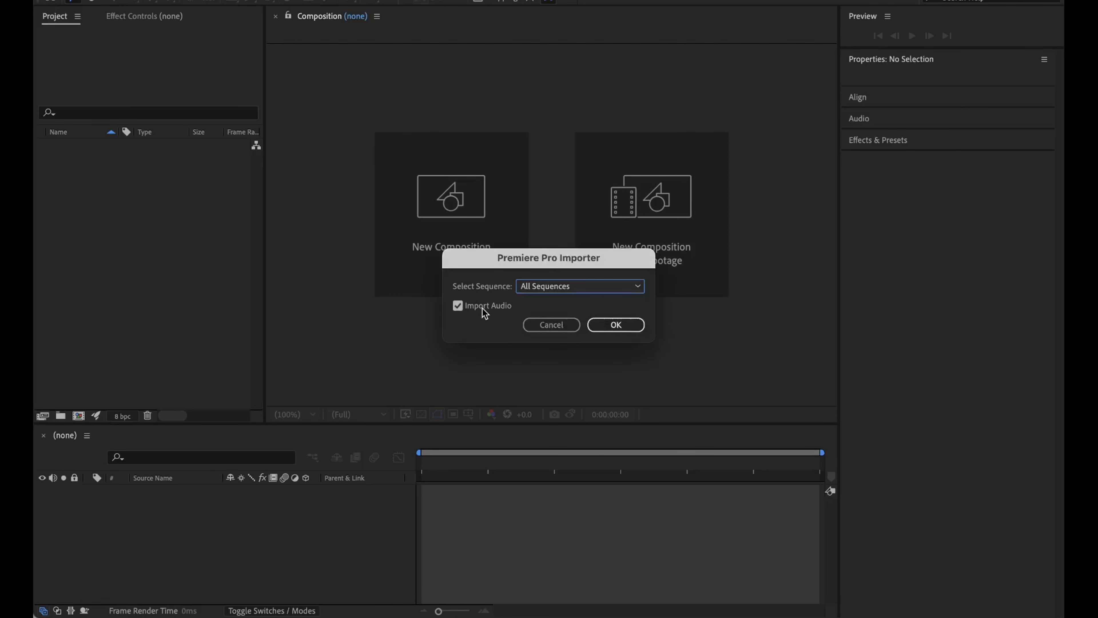
left_click(614, 325)
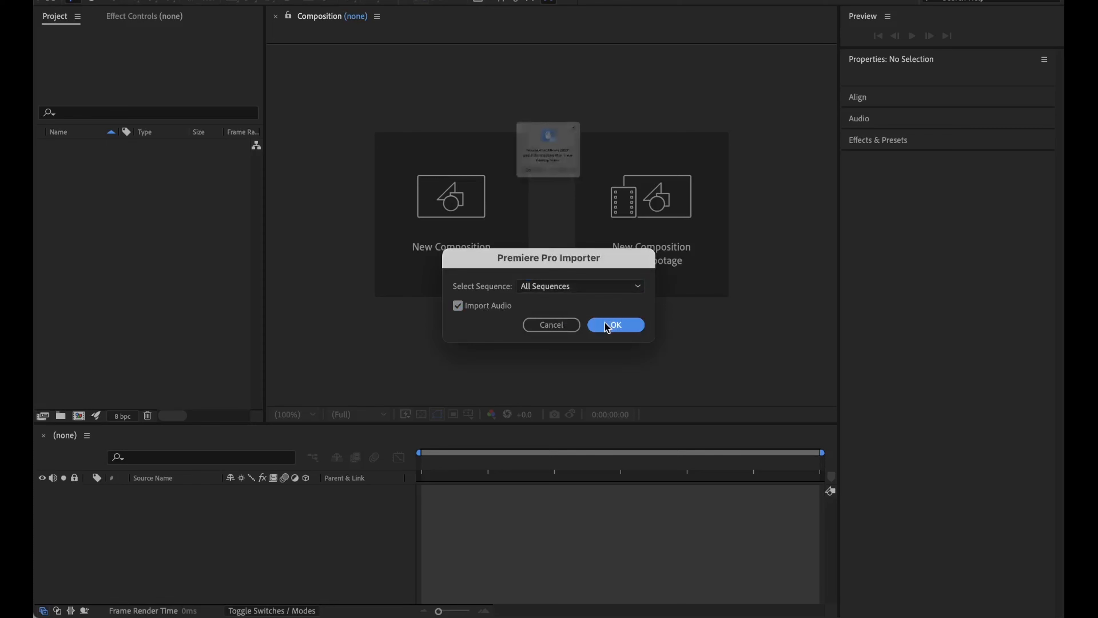
left_click(615, 325)
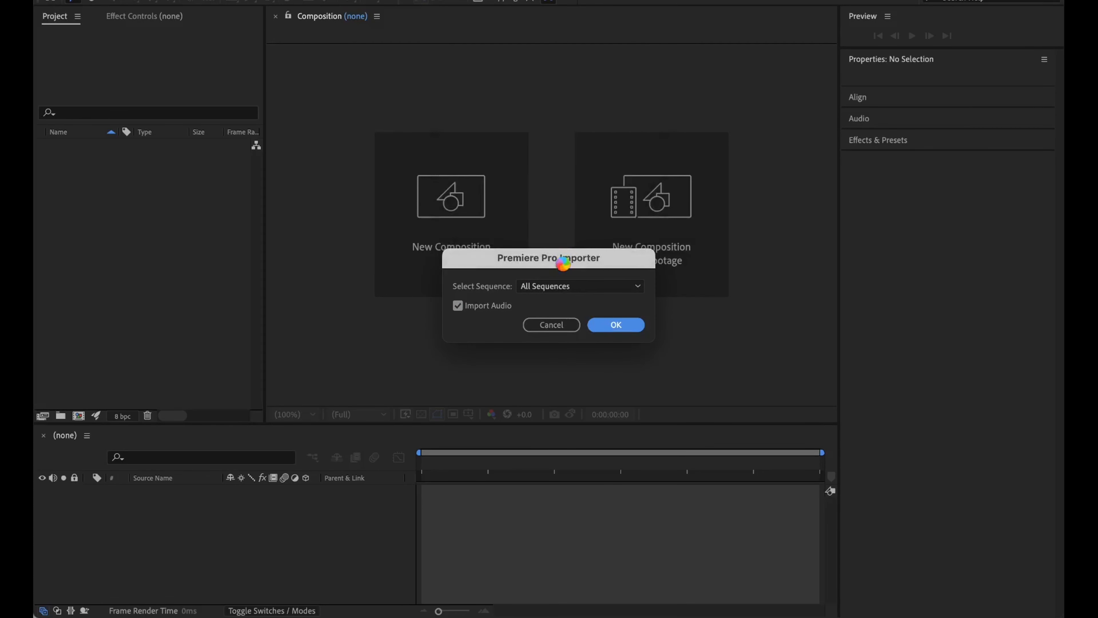
mouse_move(560, 273)
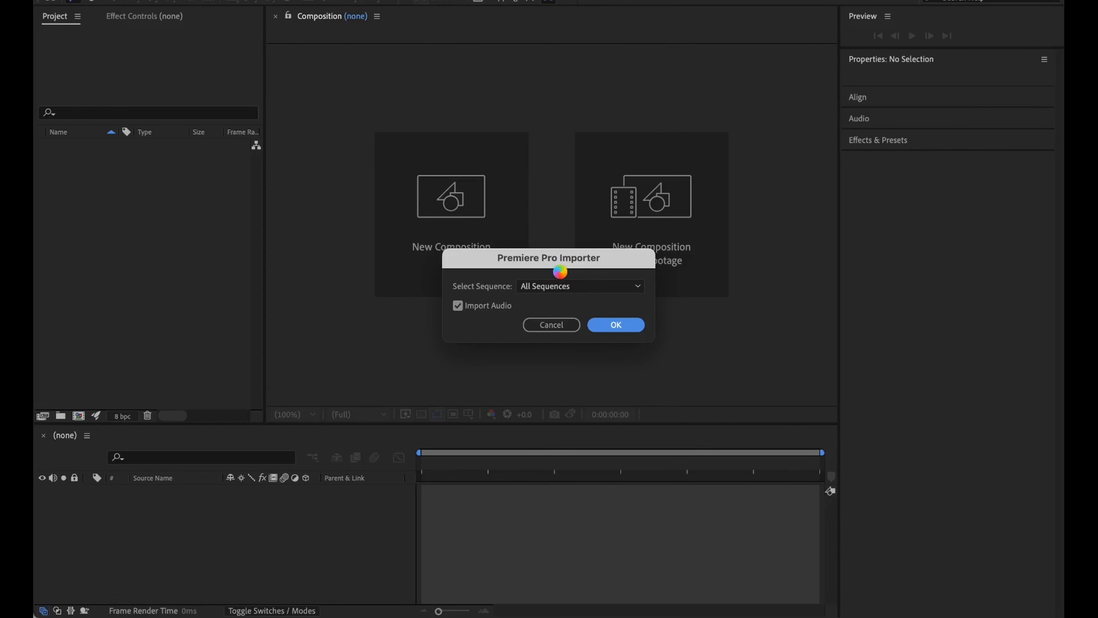
Complete the import so VO PART 1 and VO PART 2 arrive as compositions with footage and audio
left_click(615, 324)
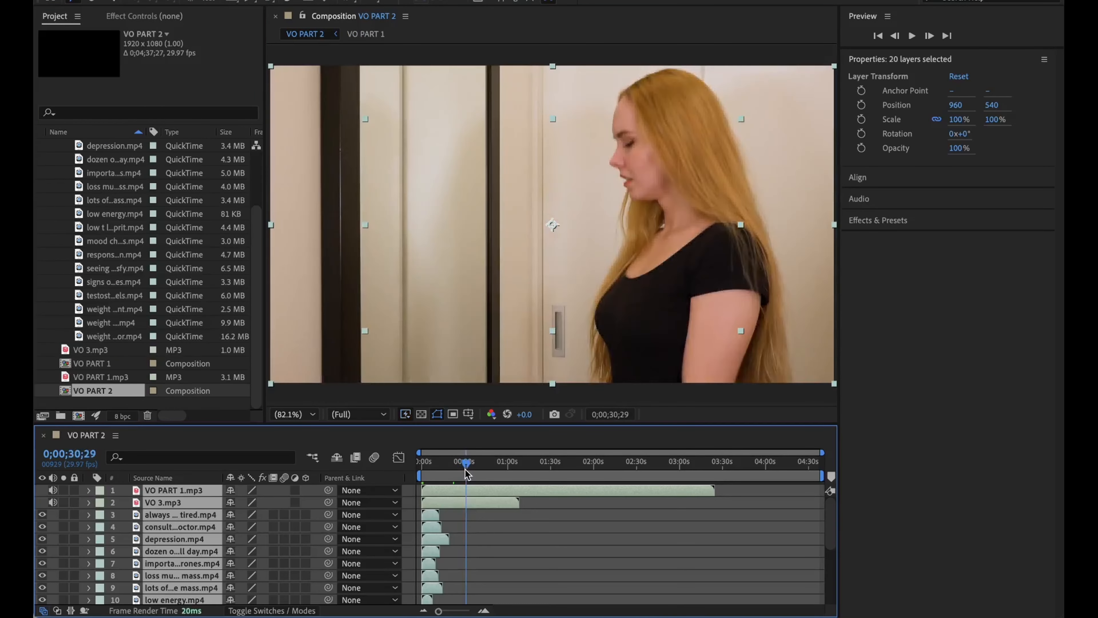
mouse_move(468, 473)
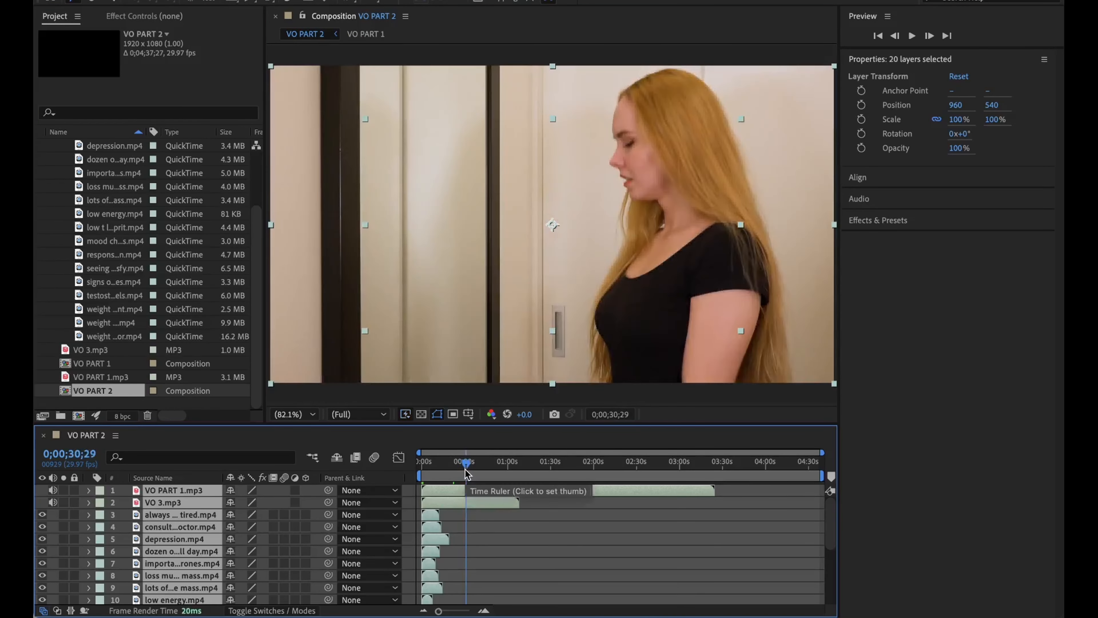